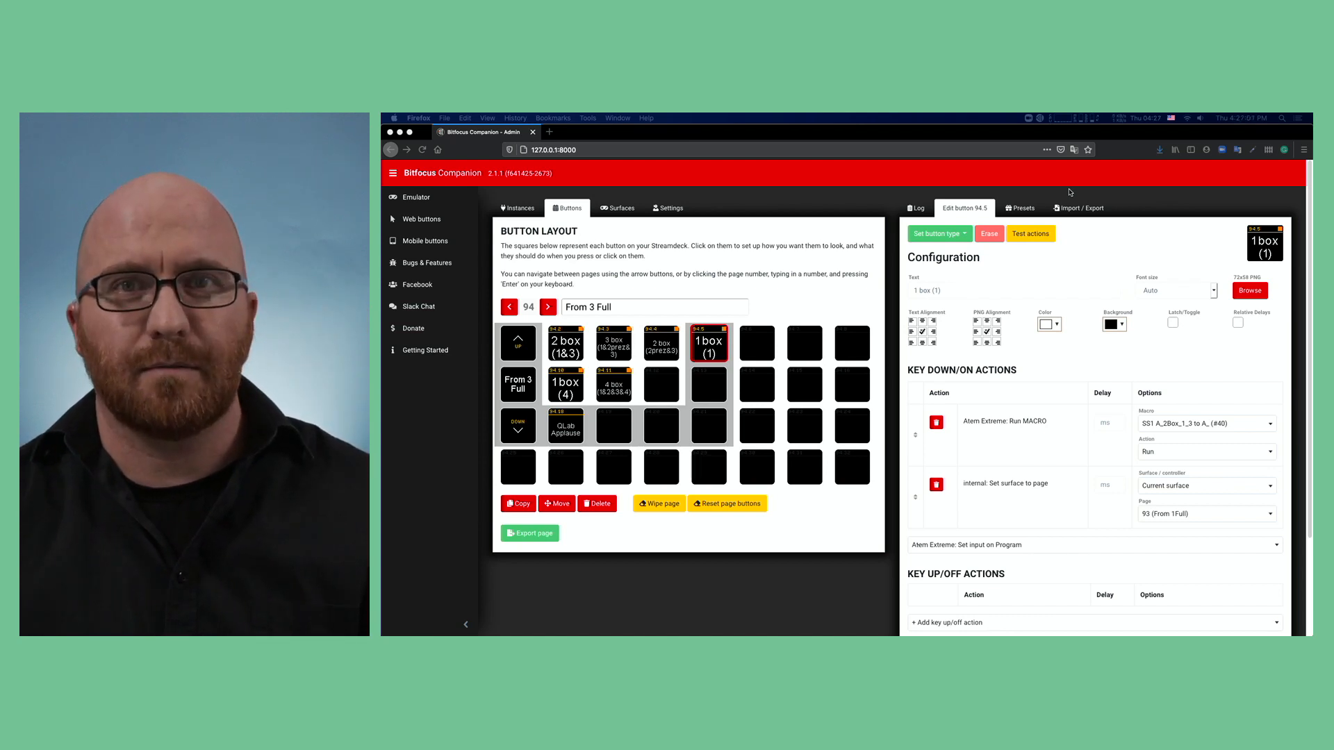
pyautogui.moveTo(1108, 206)
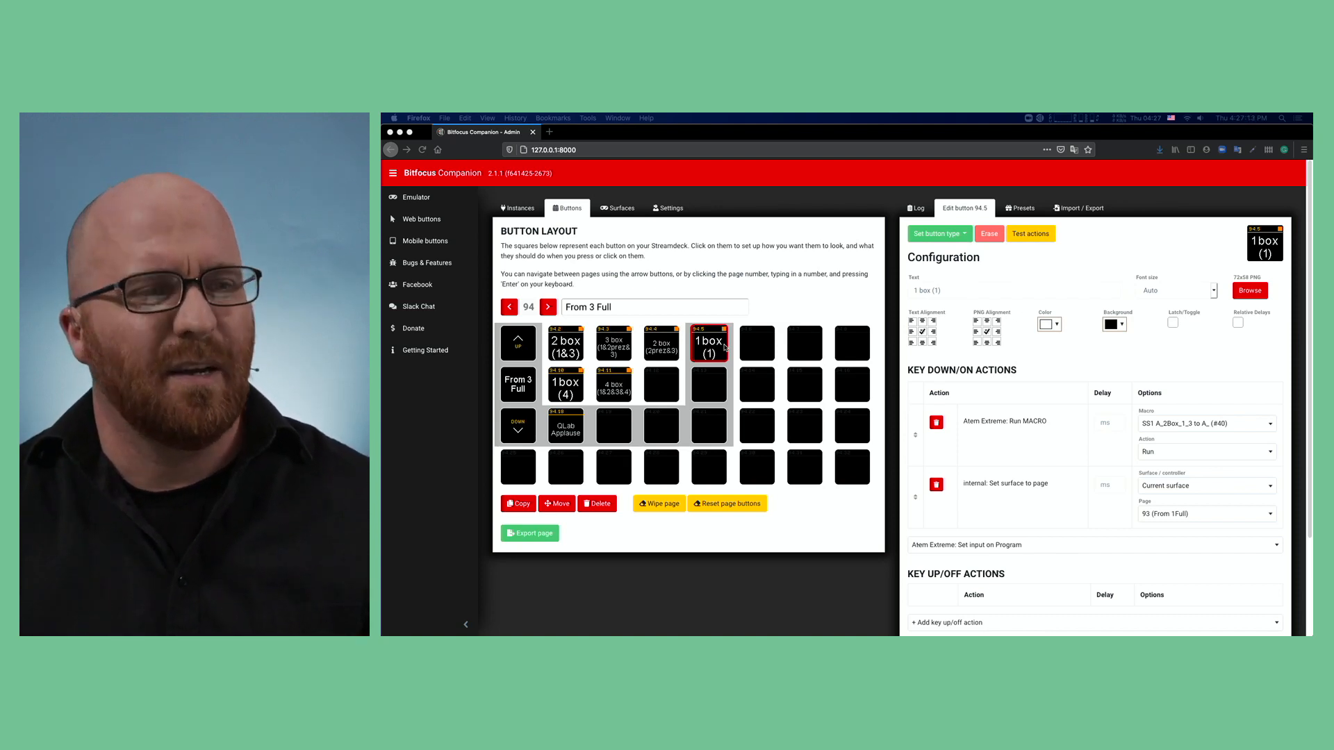
pyautogui.moveTo(1090, 426)
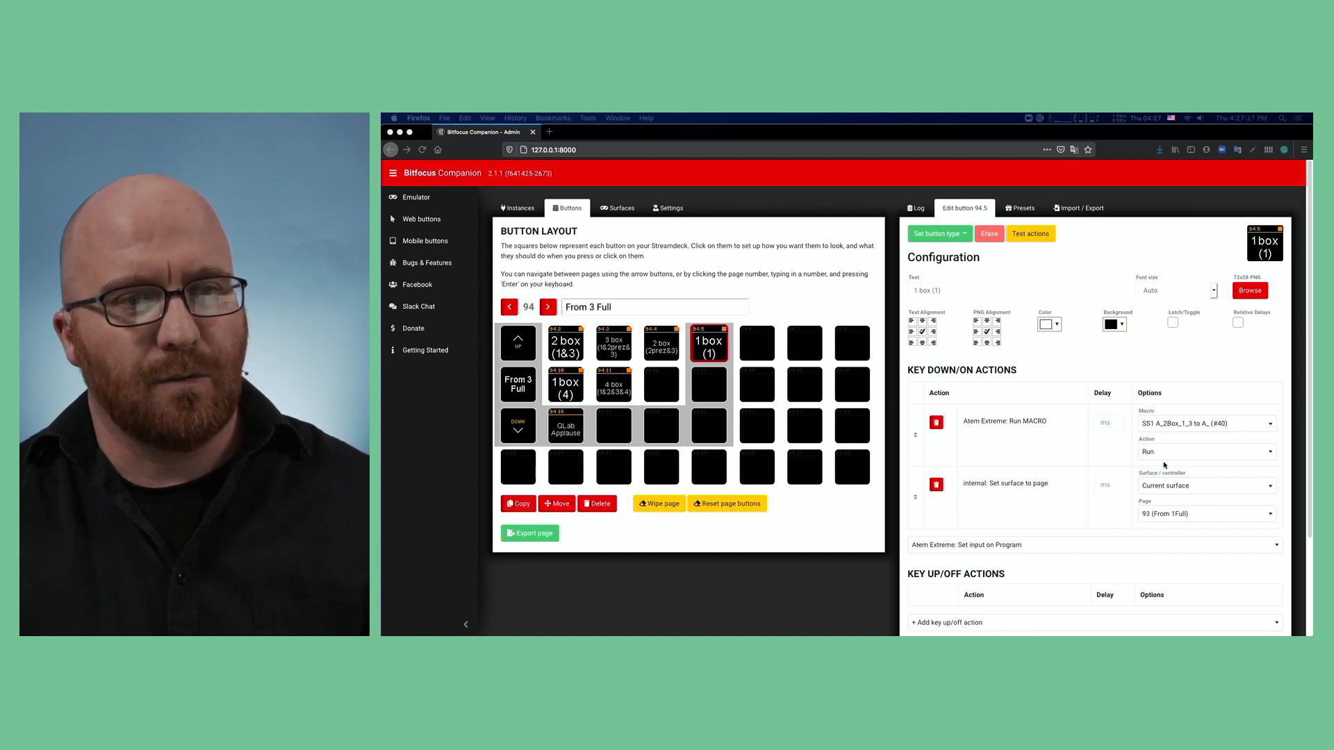
pyautogui.moveTo(1166, 486)
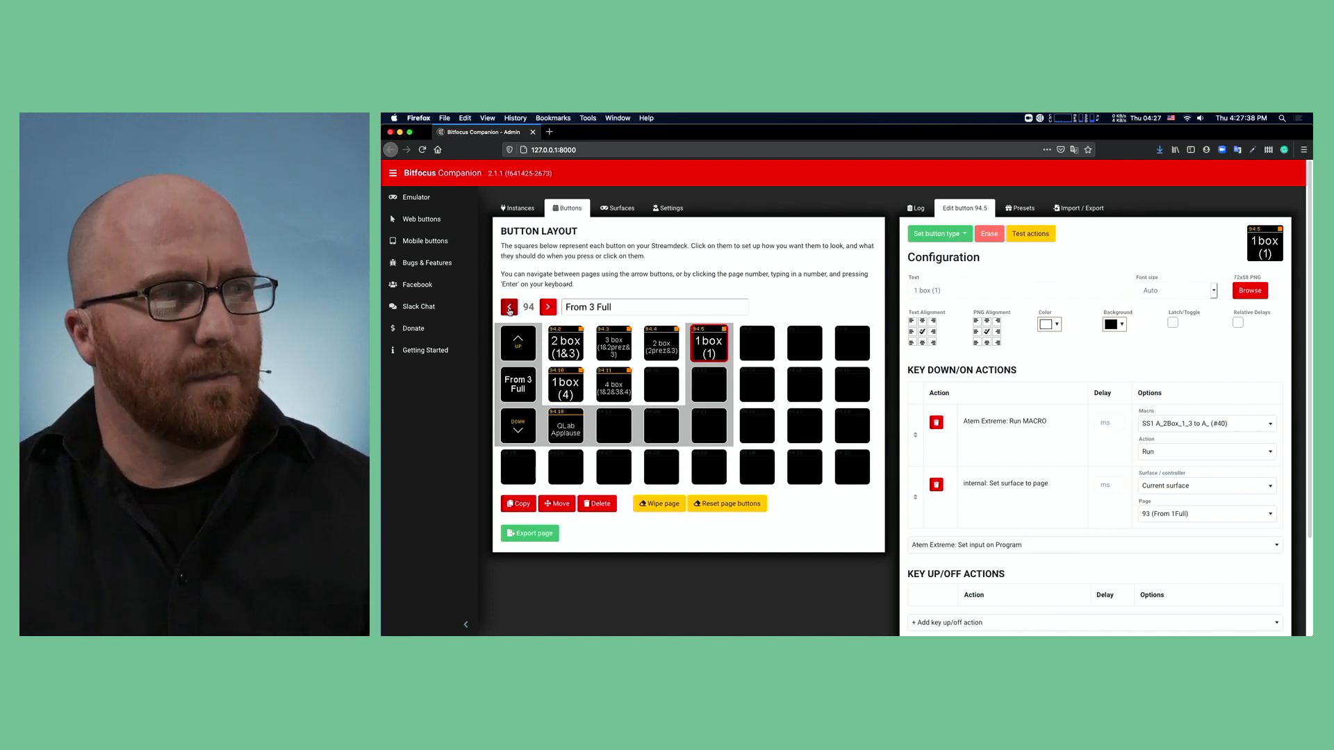
# Return to page 93 From 1Full and inspect the 2 box (1&3) button's actions.
pyautogui.click(509, 307)
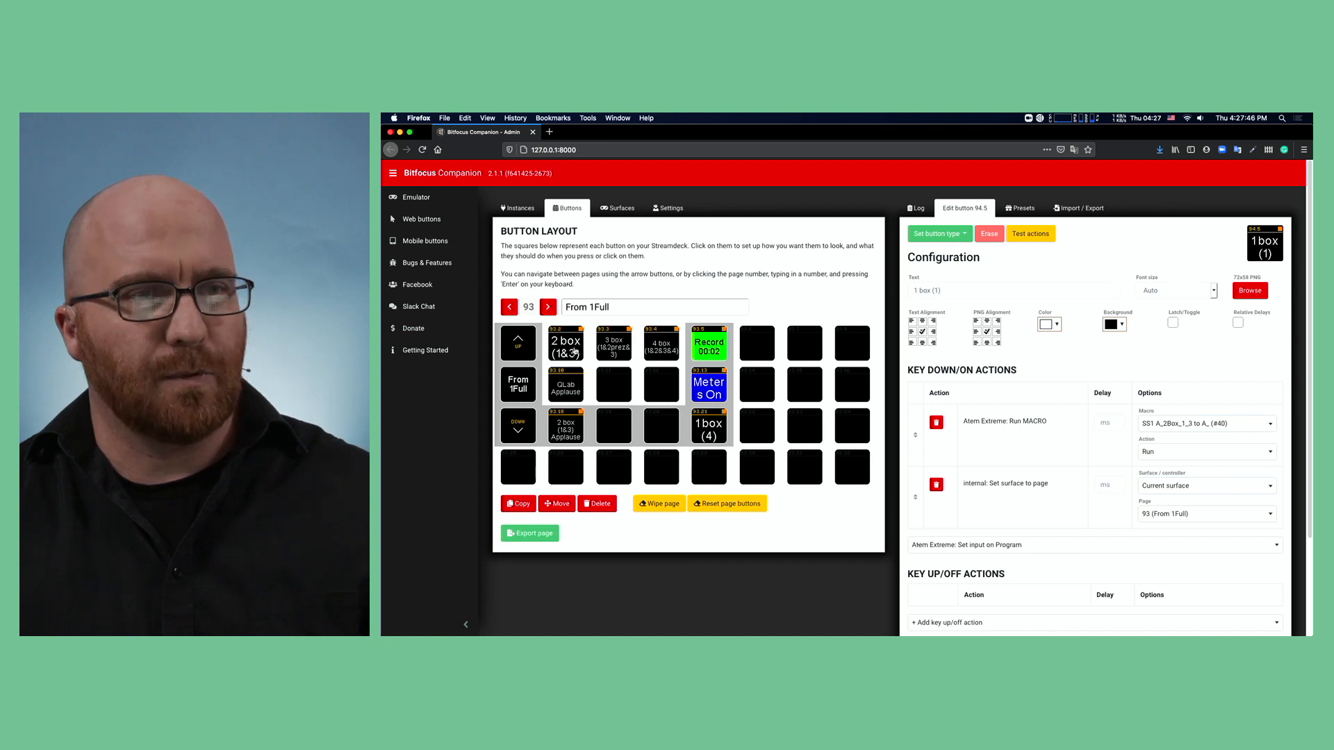
pyautogui.click(564, 343)
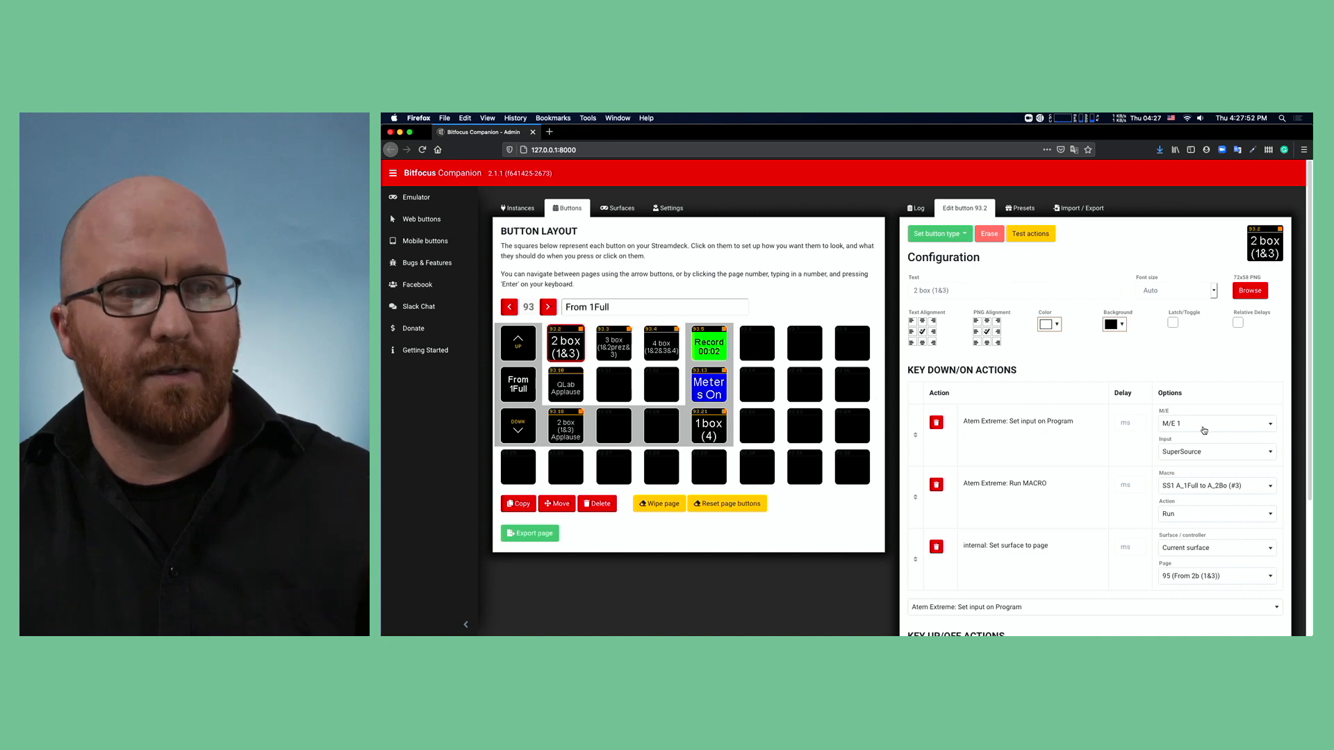
pyautogui.moveTo(1008, 432)
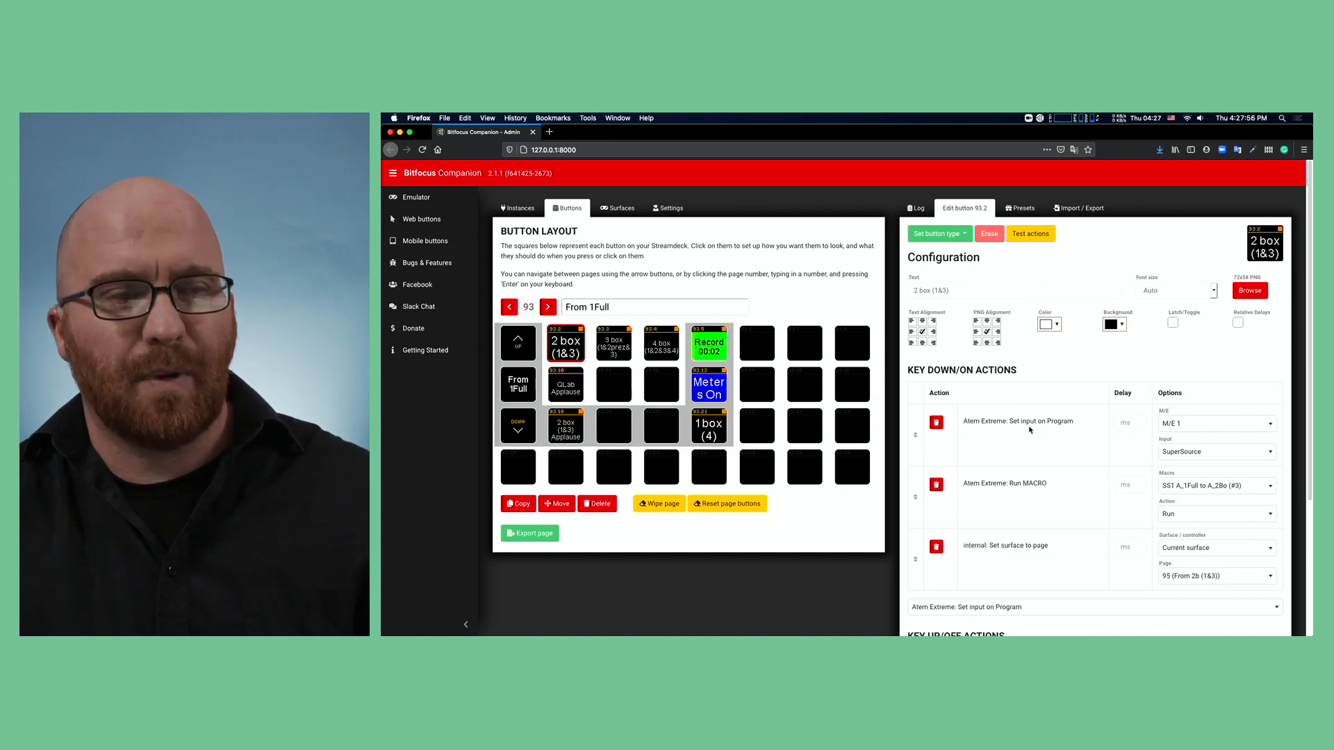
pyautogui.moveTo(984, 423)
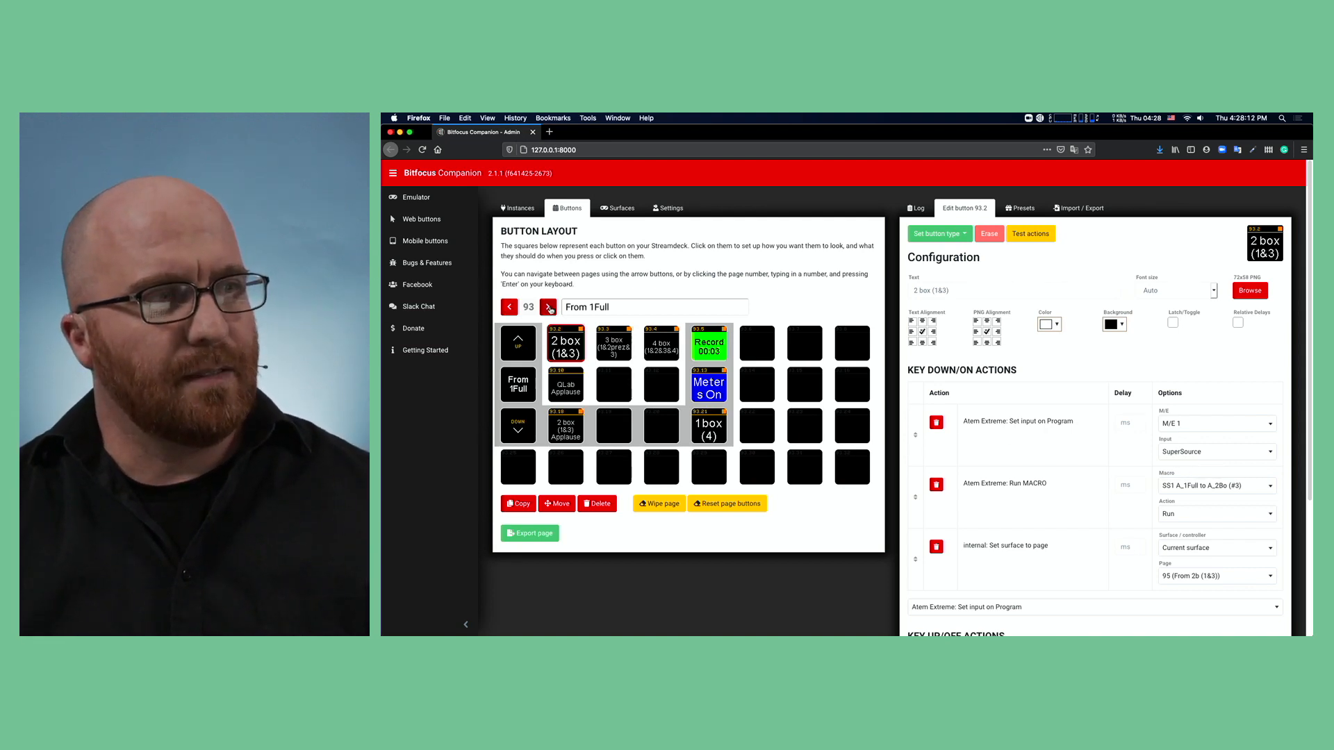
# Move to page 95 From 2b (1&3) and inspect the 1 box (1) button's actions.
pyautogui.click(549, 307)
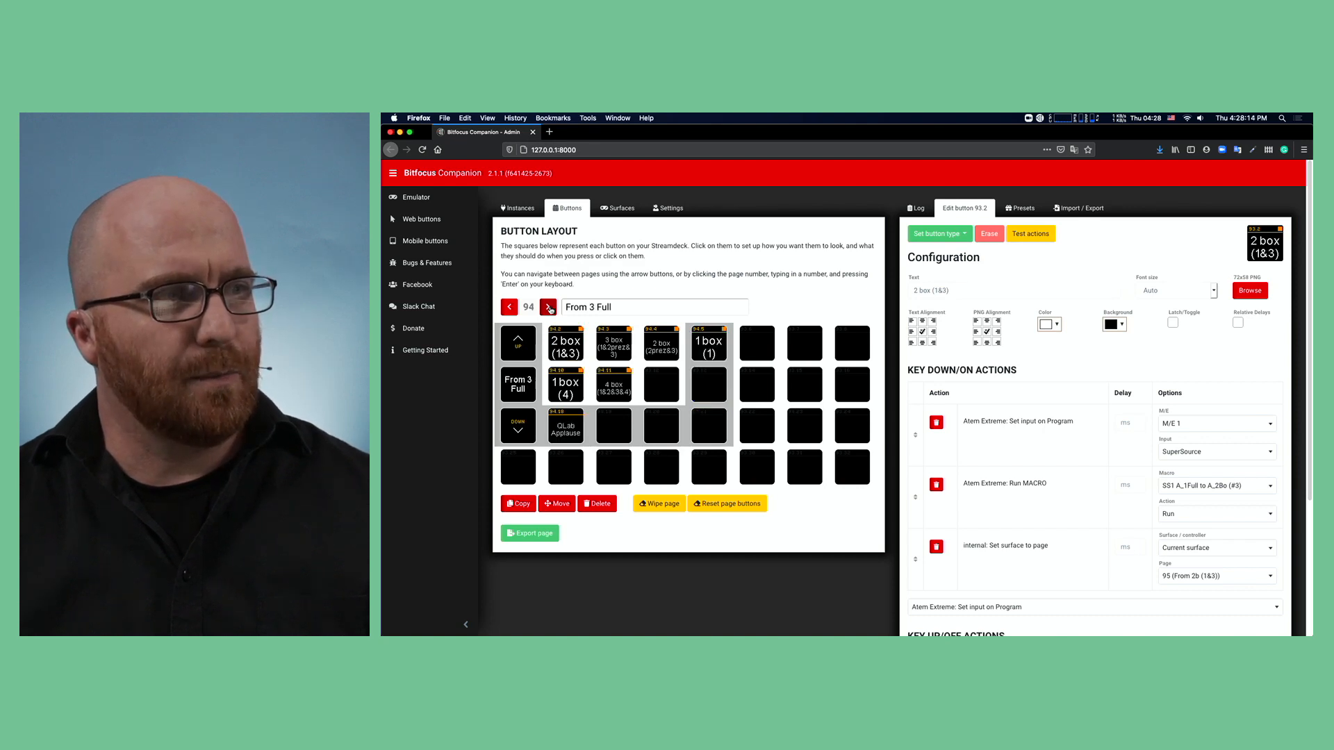
pyautogui.click(548, 307)
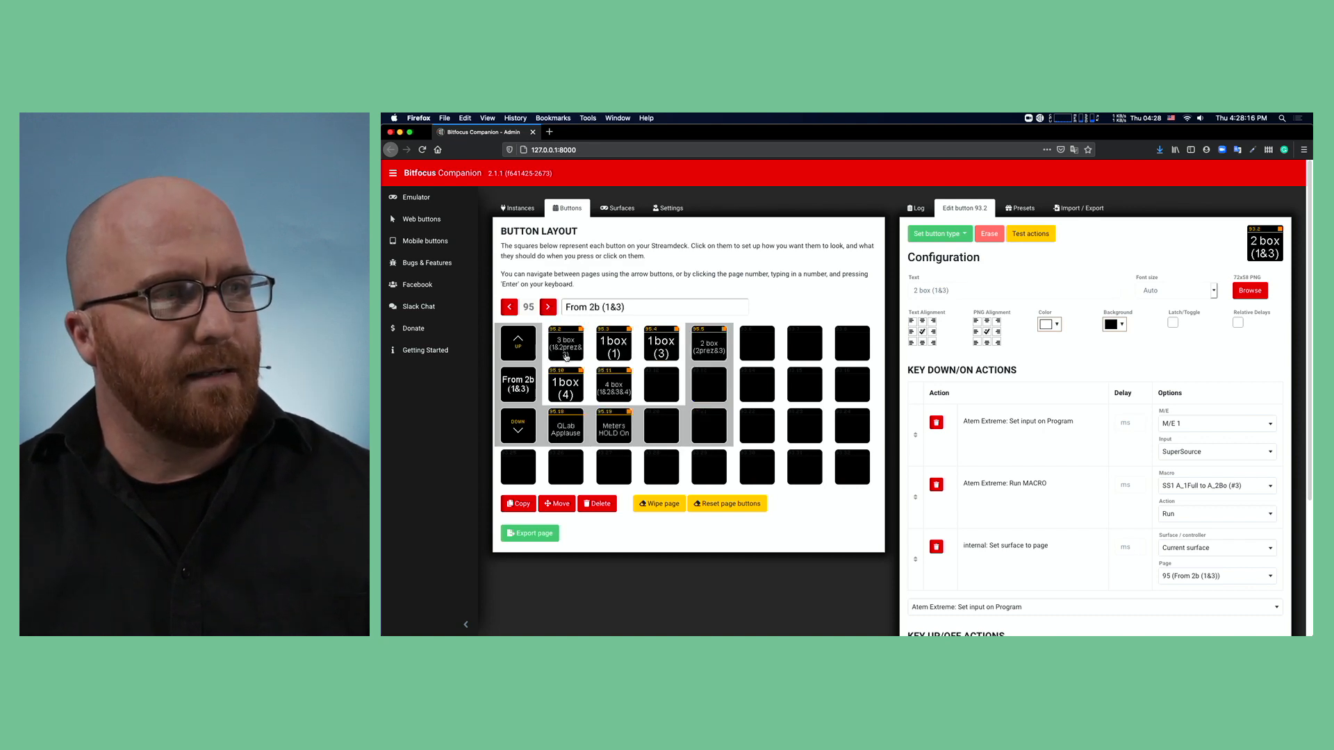
pyautogui.click(613, 342)
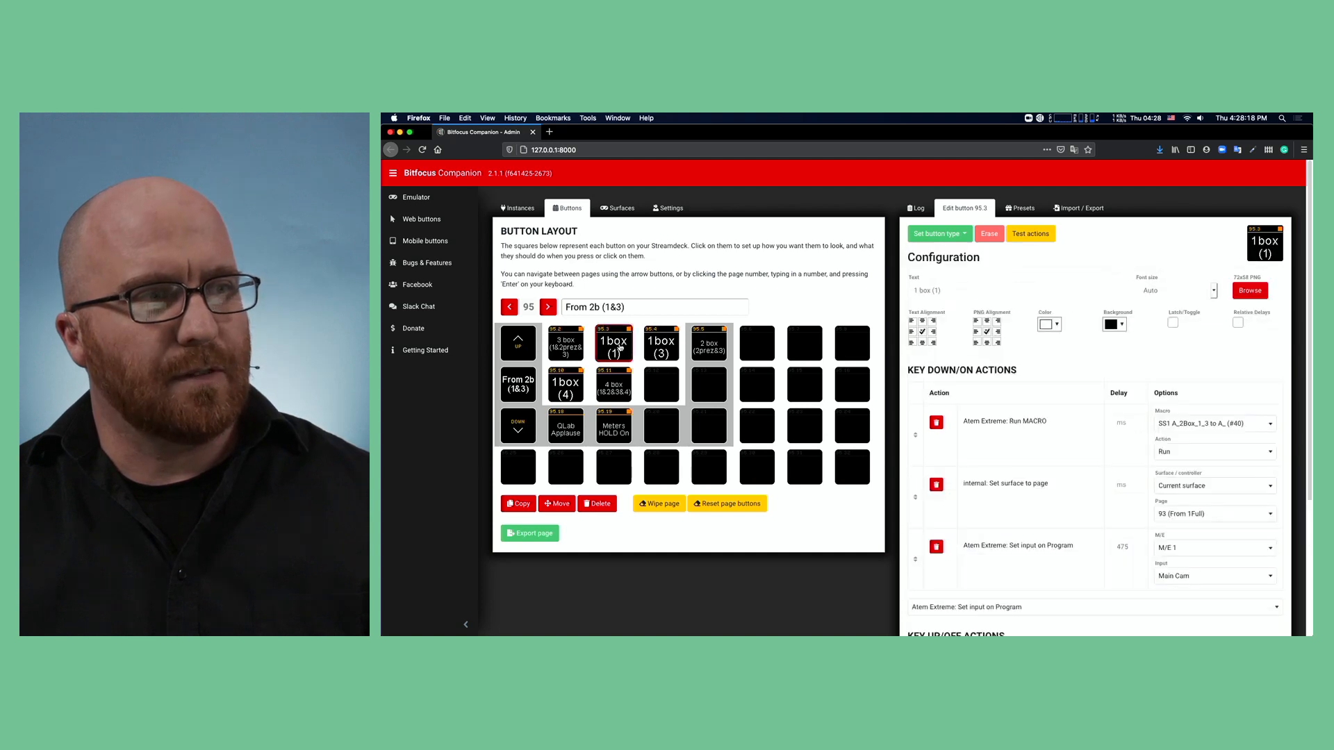